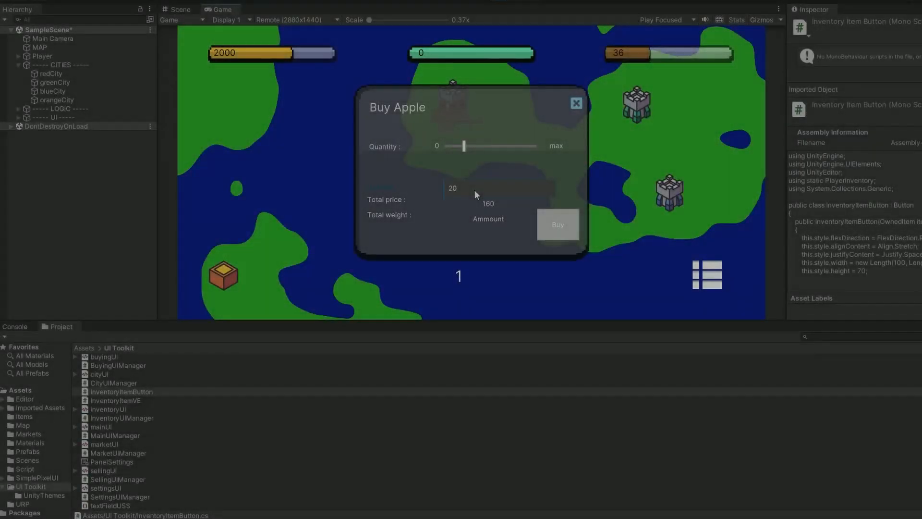
# Step: Buy the apples, leave Plain Market, and select the blue city on the map
pyautogui.click(557, 225)
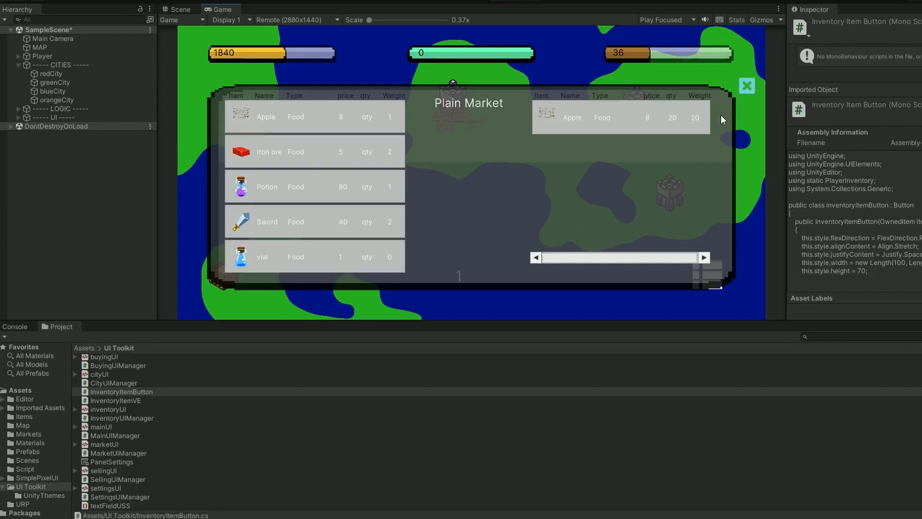
pyautogui.click(747, 86)
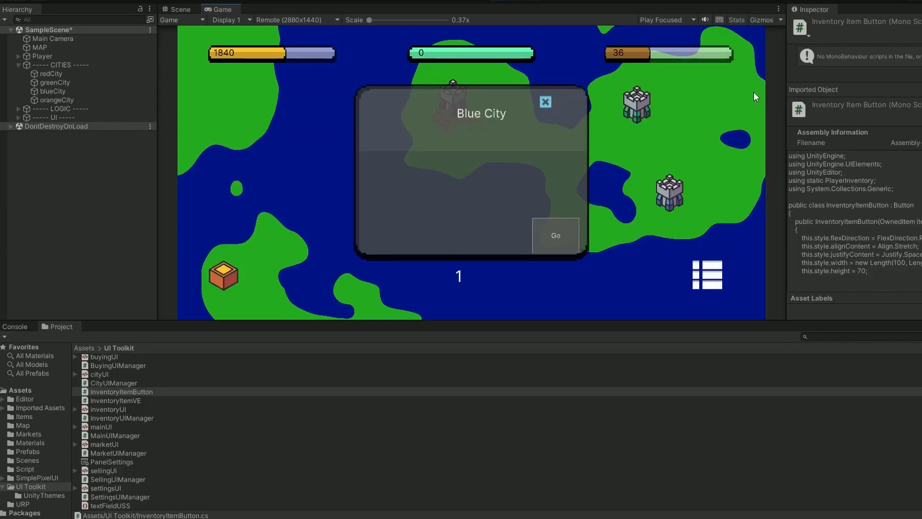
pyautogui.click(544, 101)
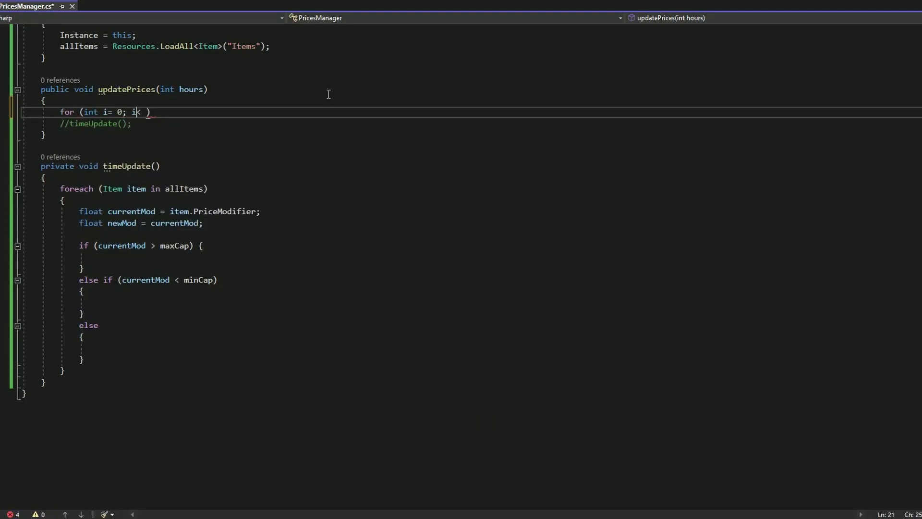
# Step: Complete the loop header as for (int i = 0; i < hours; i++)
pyautogui.write('< hours; i++)')
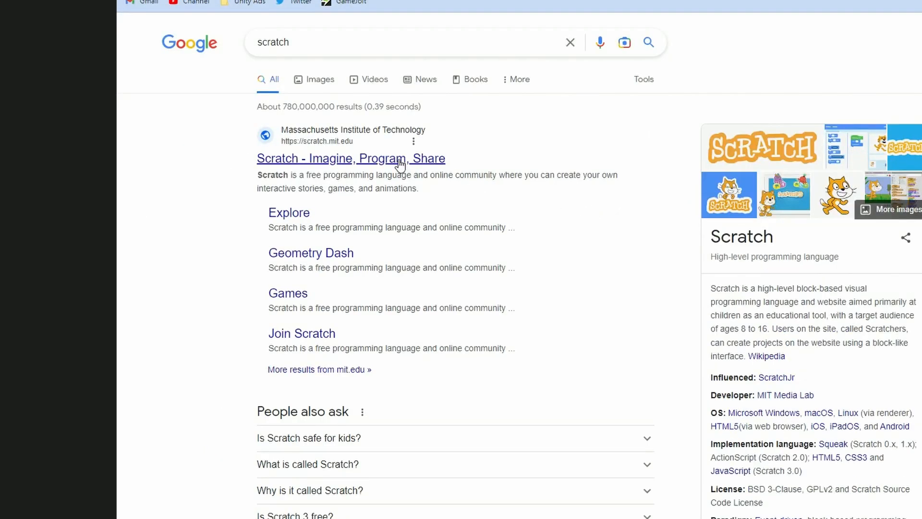
# Step: Follow the 'Scratch - Imagine, Program, Share' result to the Scratch site
pyautogui.click(351, 159)
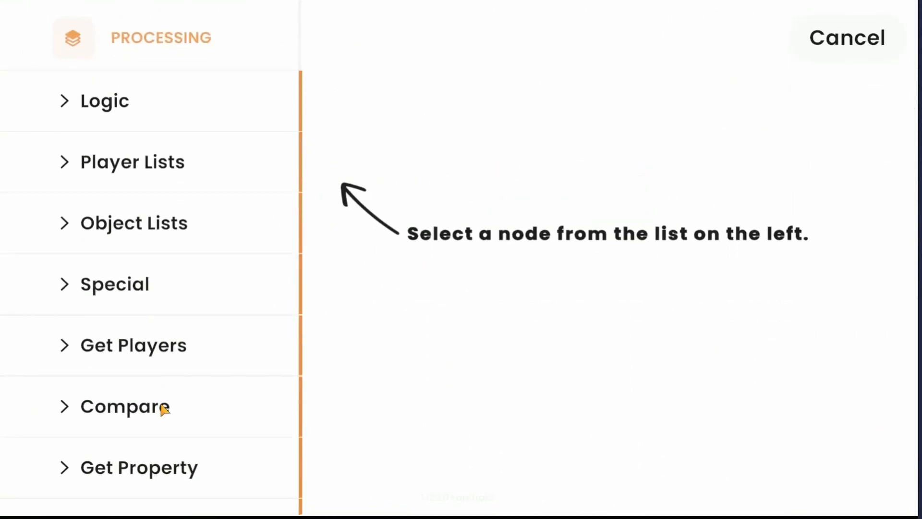
pyautogui.scroll(-3)
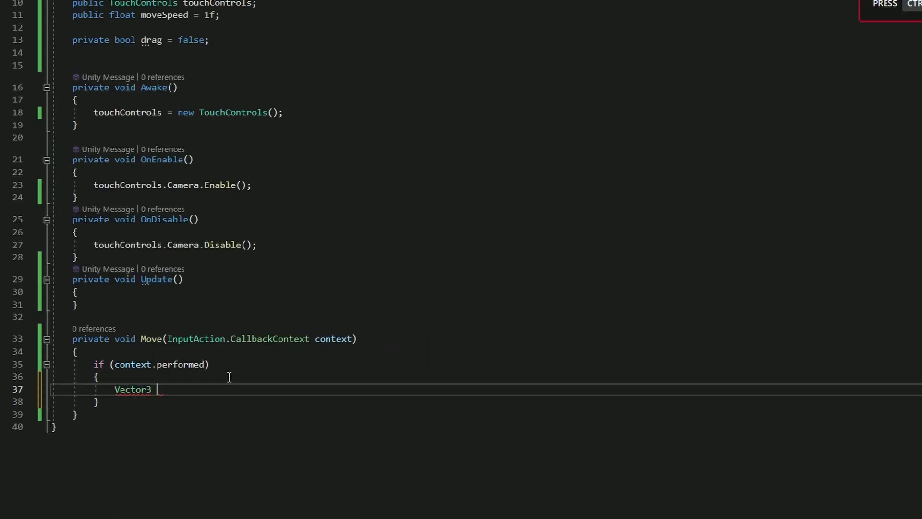
# Step: Write Vector3 diff = (Camera.main.ScreenToWorldPoint(Input.Mouse… in Move
pyautogui.write('diff = (Camera.main.s')
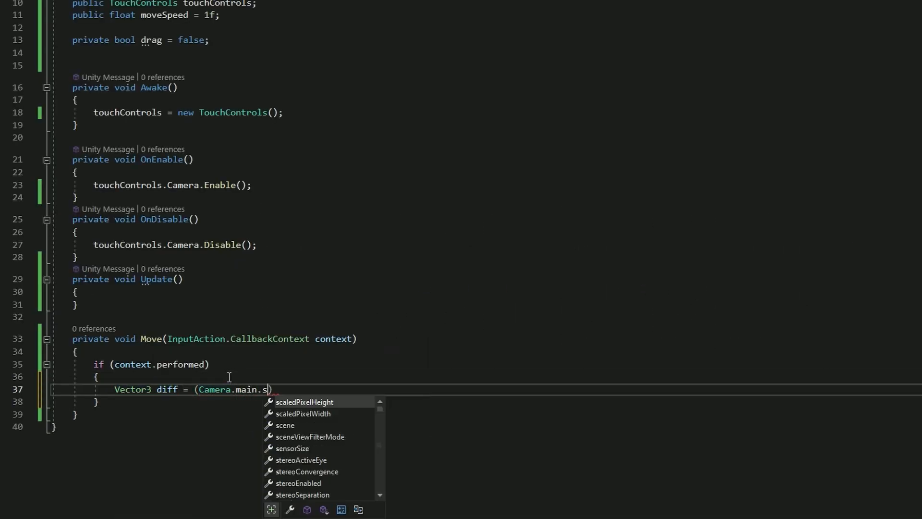
pyautogui.write('ScreenToWorldPoint(In')
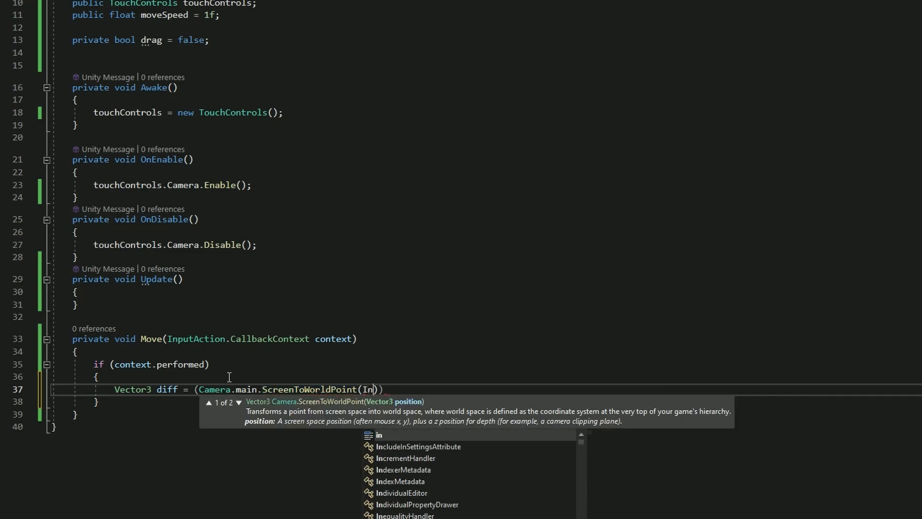
pyautogui.write('Mouse')
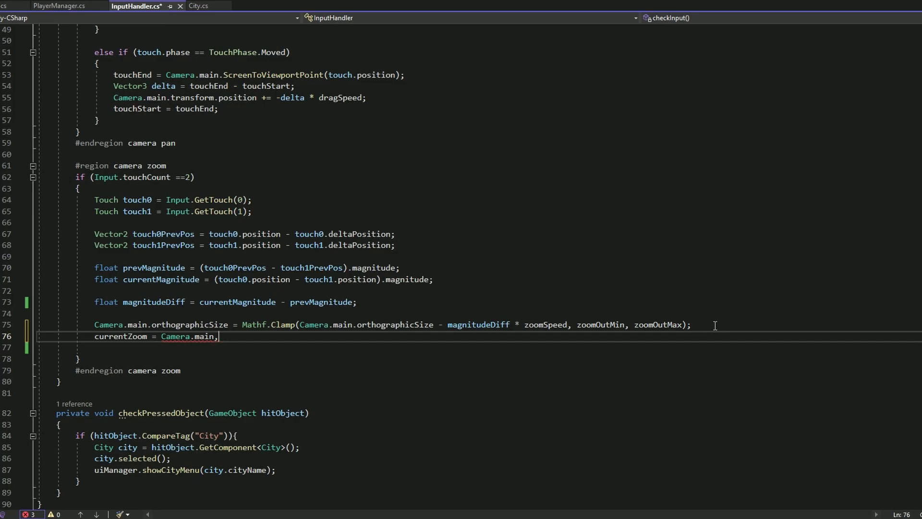
# Step: Assign currentZoom = Camera.main.orthographicSize after the pinch-zoom clamp
pyautogui.write('or')
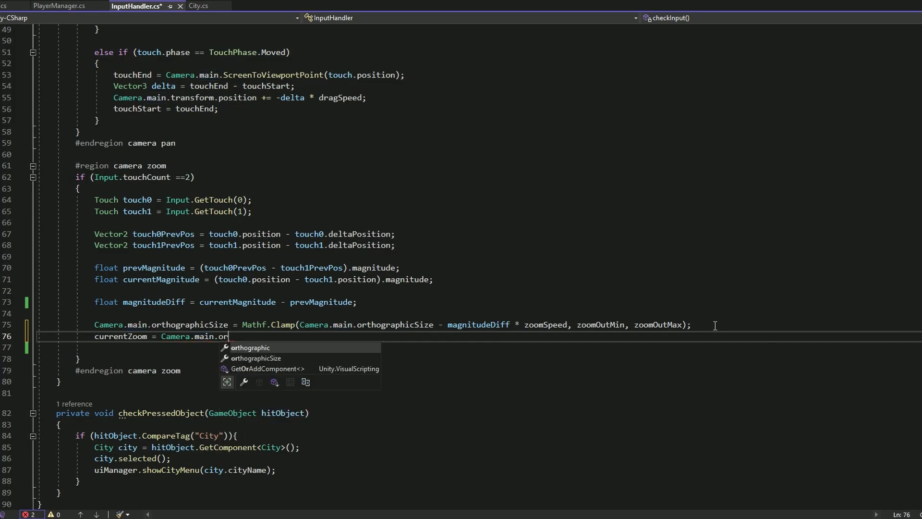
pyautogui.write('orthographicSize;')
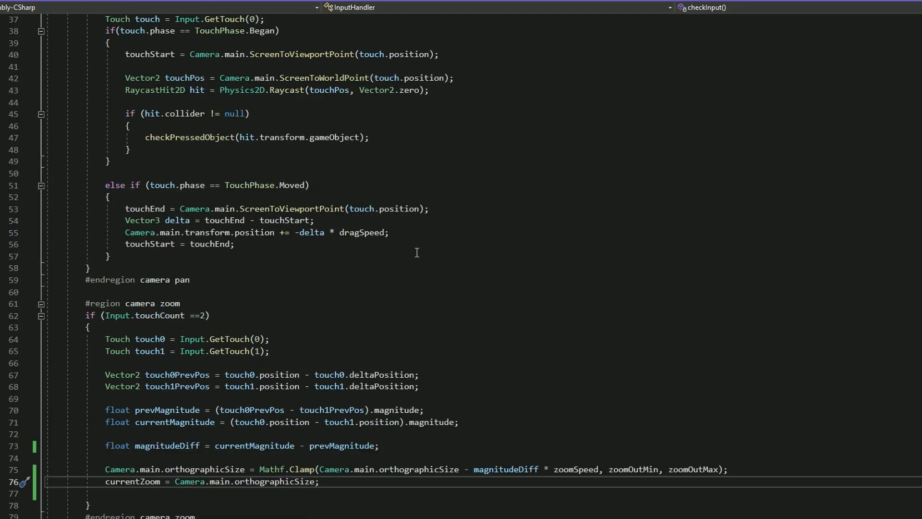
pyautogui.click(388, 231)
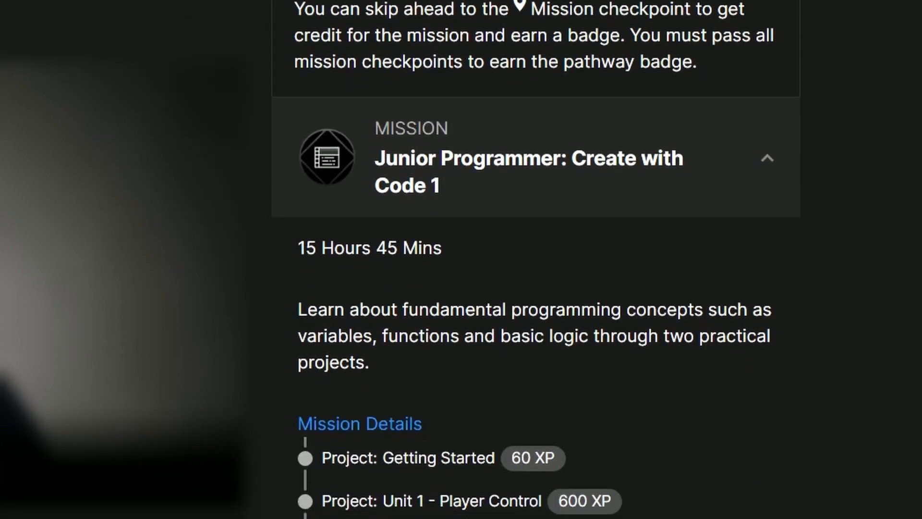
# Step: Scroll the Junior Programmer pathway and Hub Learn list to John Lemon's Haunted Jaunt
pyautogui.scroll(-3)
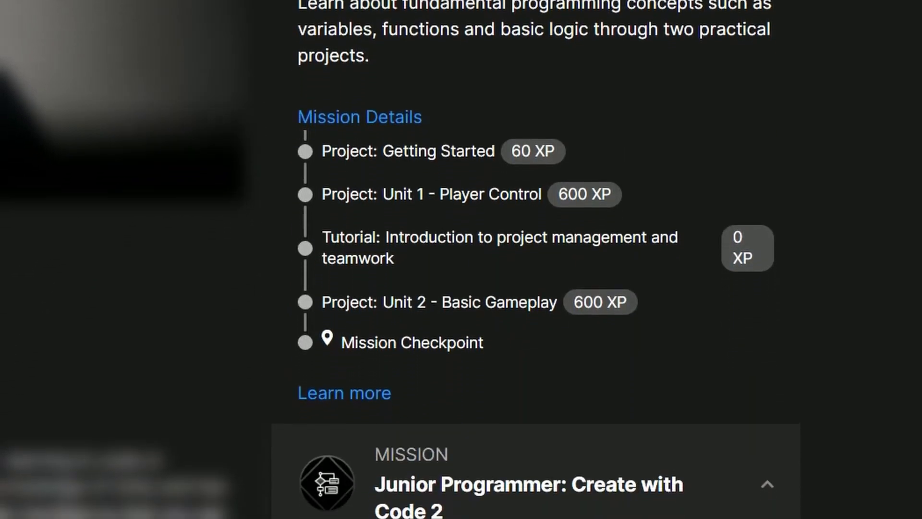
pyautogui.scroll(-3)
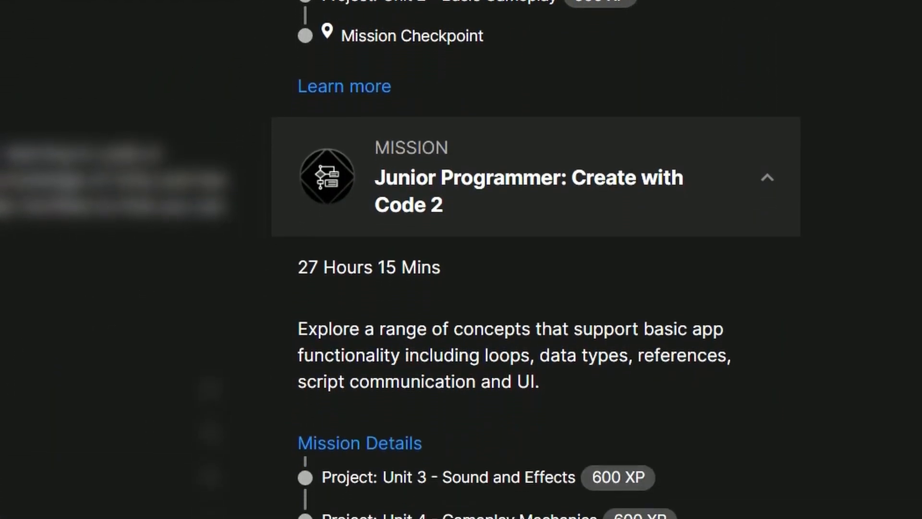
pyautogui.scroll(-3)
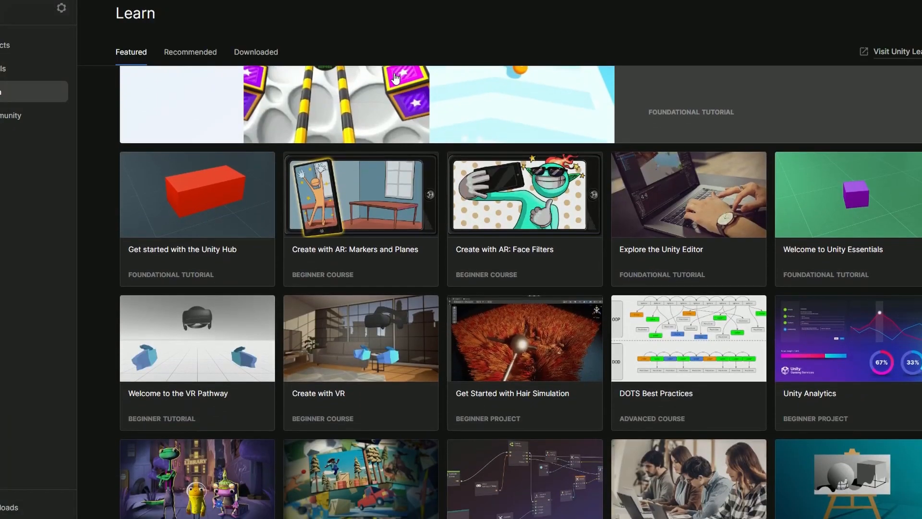
pyautogui.scroll(-3)
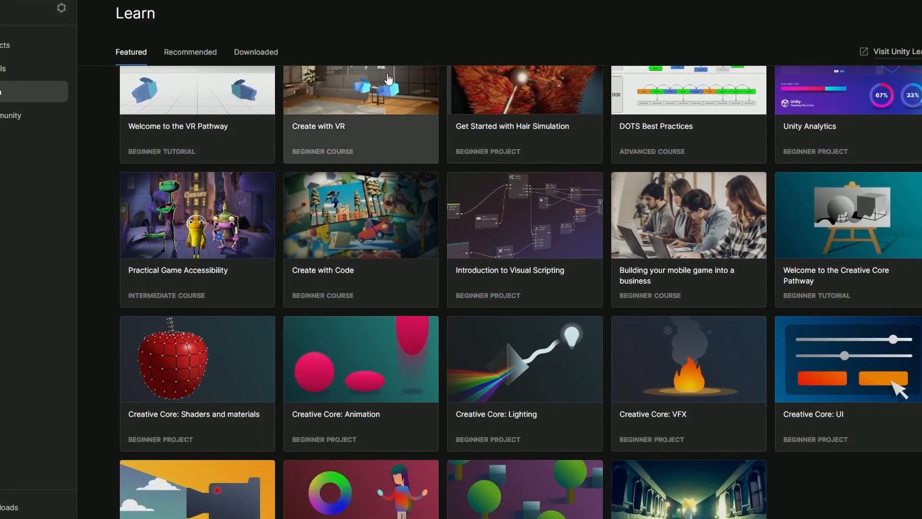
pyautogui.scroll(-3)
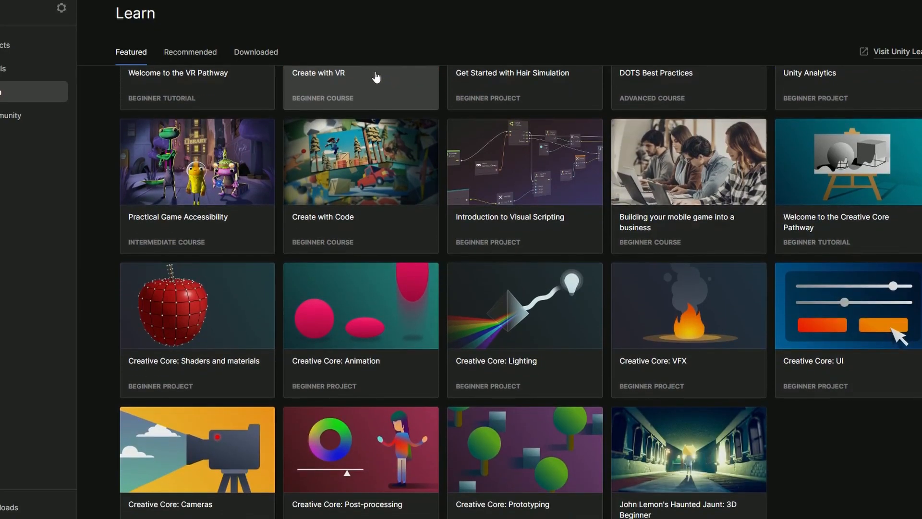
pyautogui.scroll(-3)
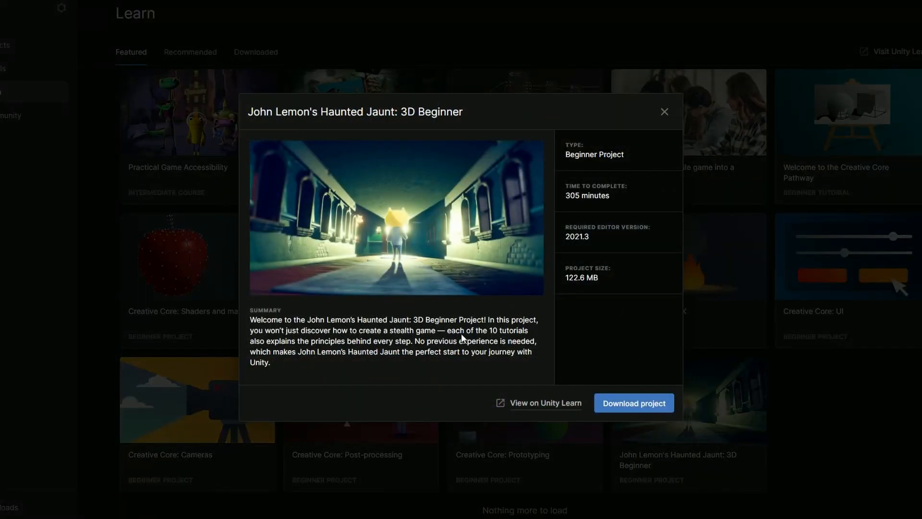
# Step: View the Haunted Jaunt project on Unity Learn and scroll to its tutorial list
pyautogui.click(544, 403)
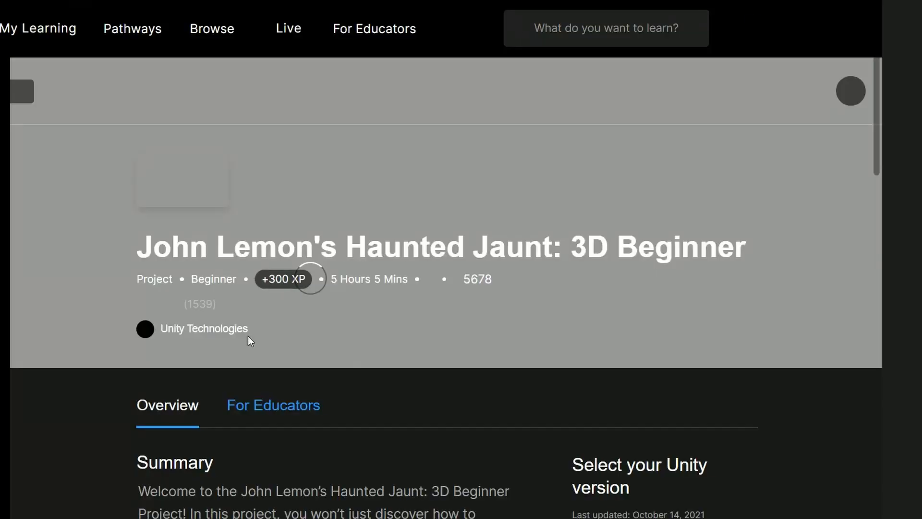
pyautogui.scroll(-3)
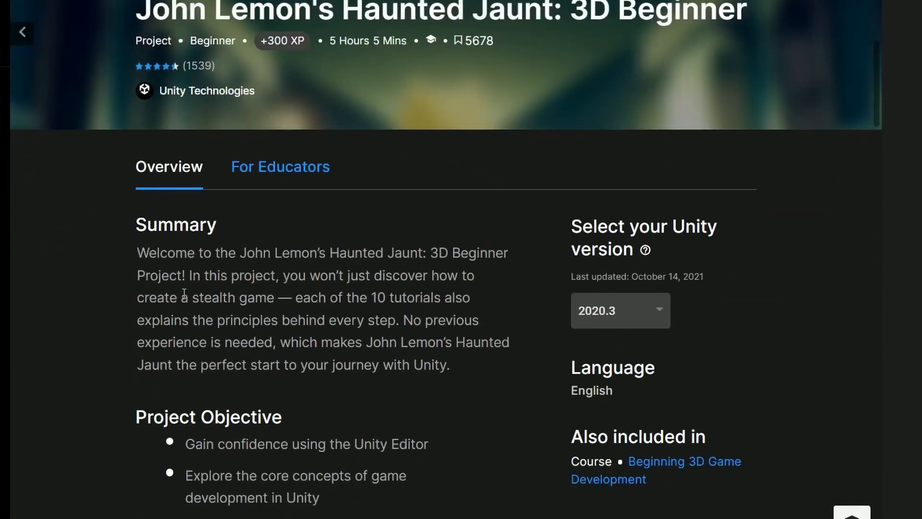
pyautogui.scroll(-3)
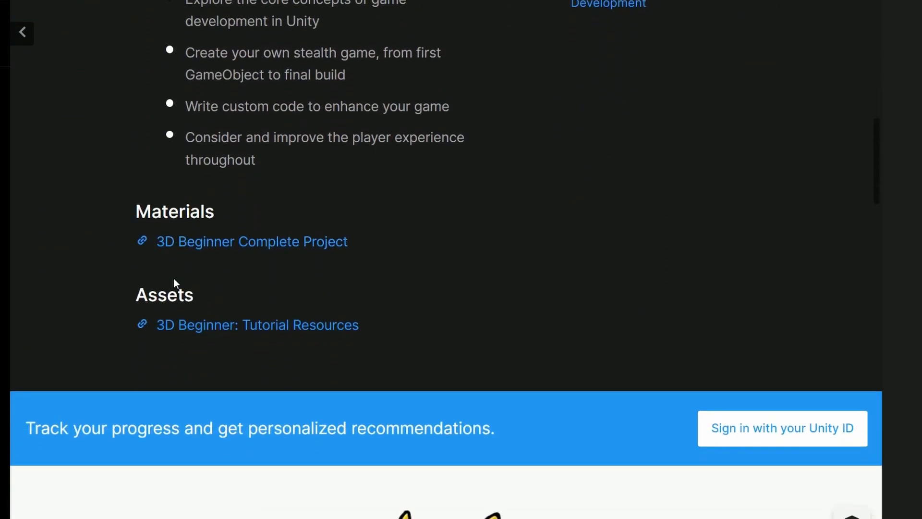
pyautogui.scroll(-3)
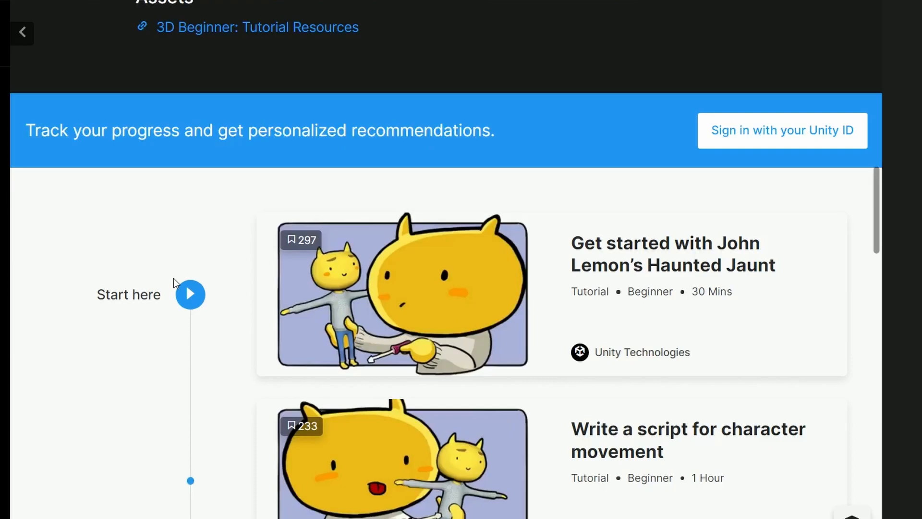
pyautogui.scroll(-3)
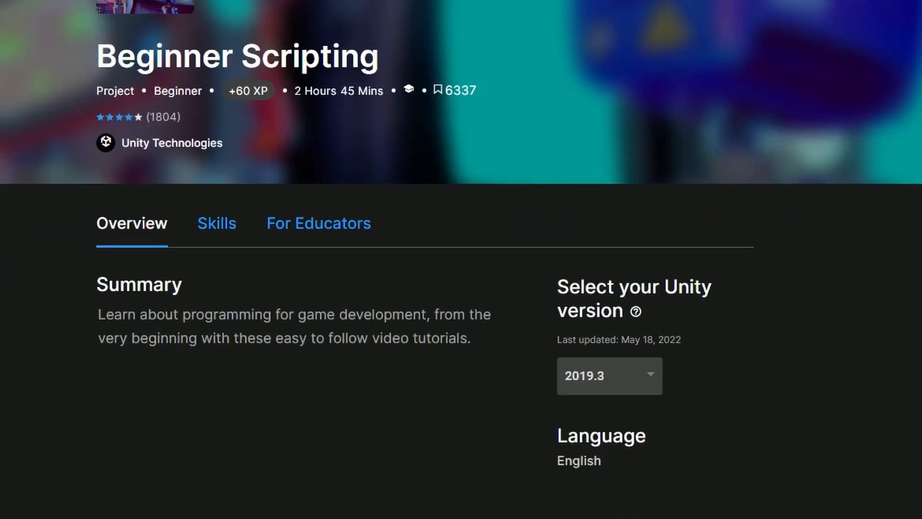
# Step: Scroll the Beginner Scripting tutorial list down to Vector Maths
pyautogui.scroll(-3)
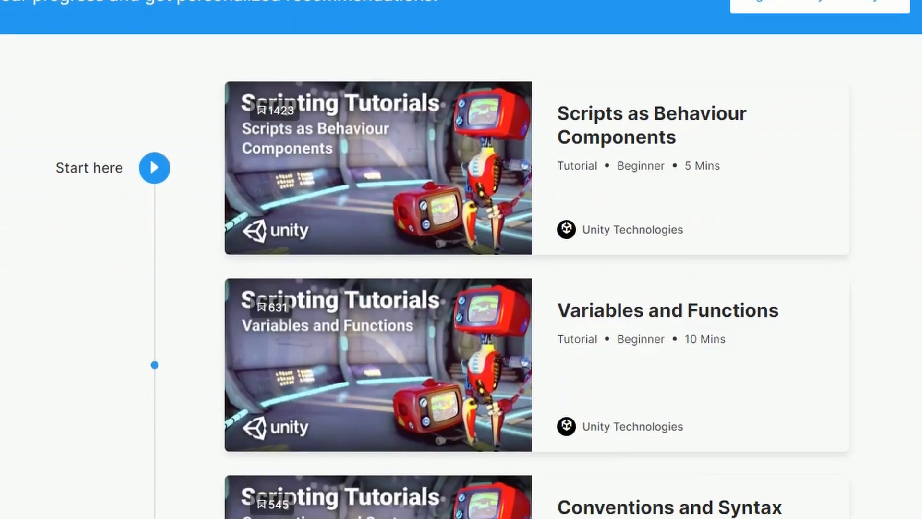
pyautogui.scroll(-3)
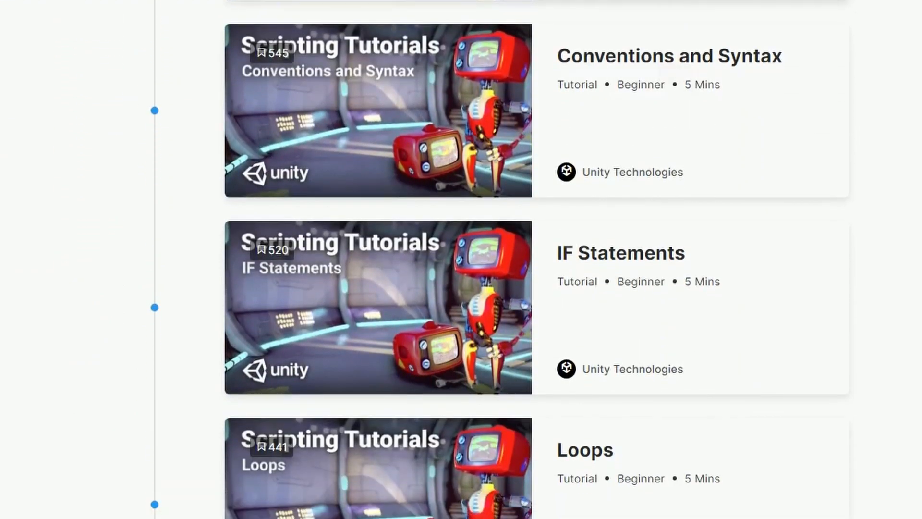
pyautogui.scroll(-3)
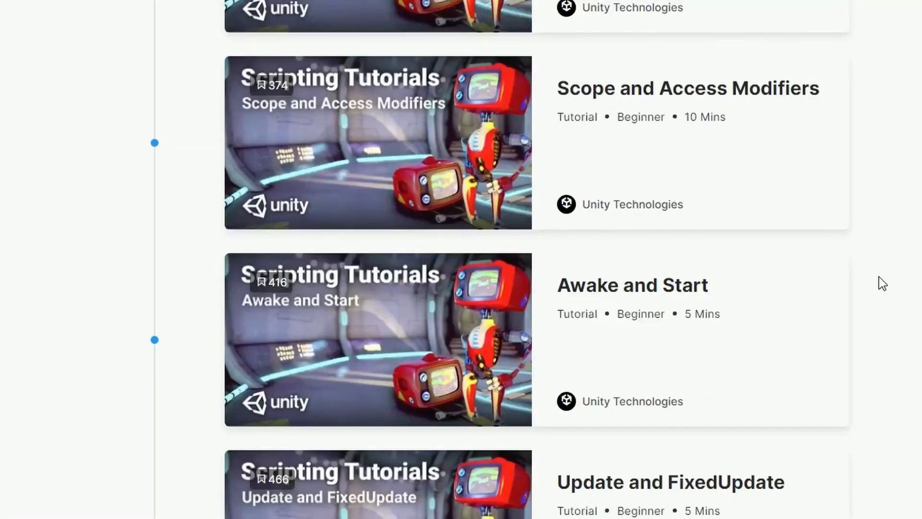
pyautogui.scroll(-3)
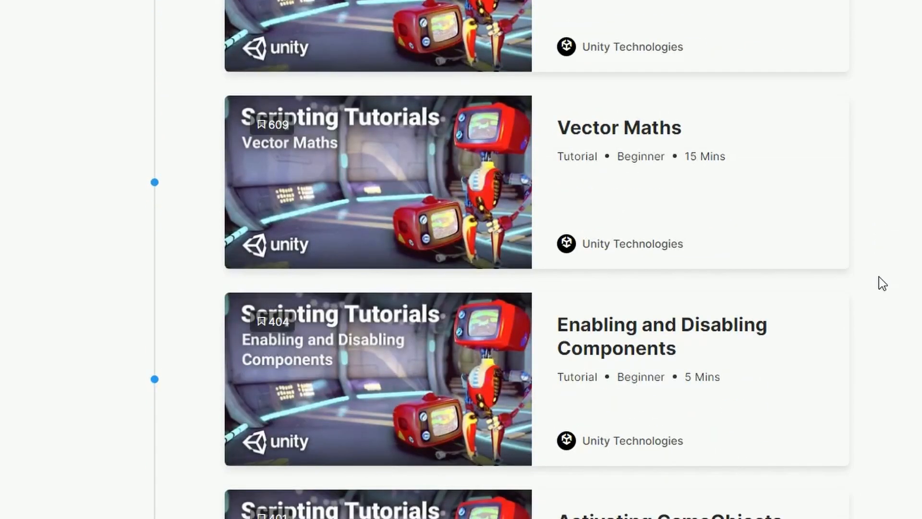
pyautogui.scroll(-3)
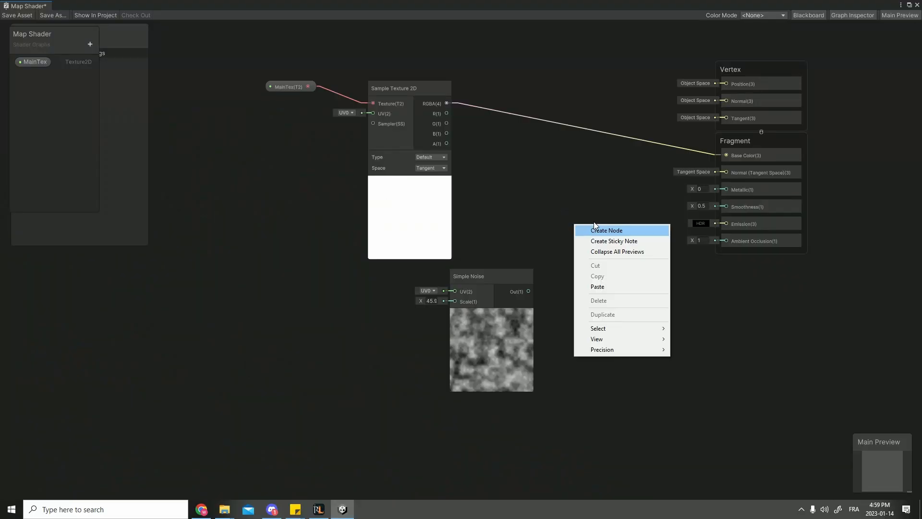
# Step: Wire Simple Noise Out into Combine's B input and start creating another node
pyautogui.click(606, 230)
pyautogui.write('combi')
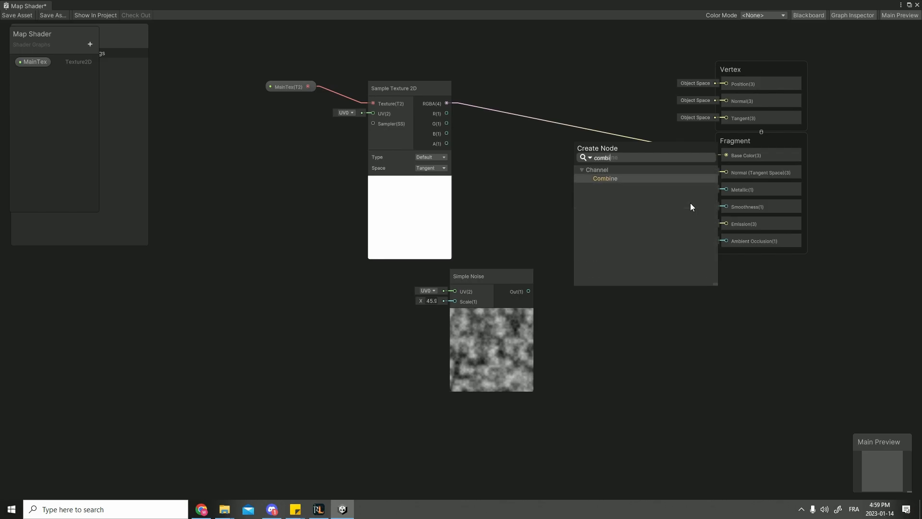
pyautogui.click(605, 179)
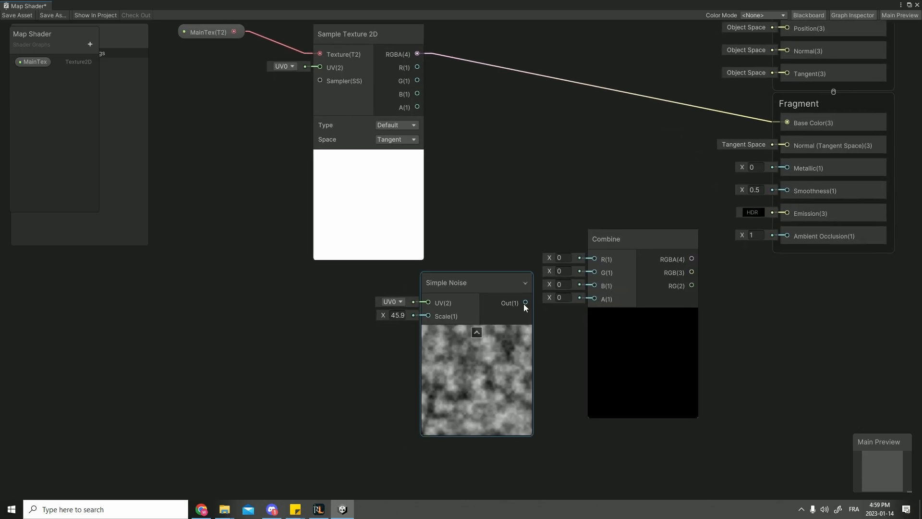
pyautogui.rightClick(611, 363)
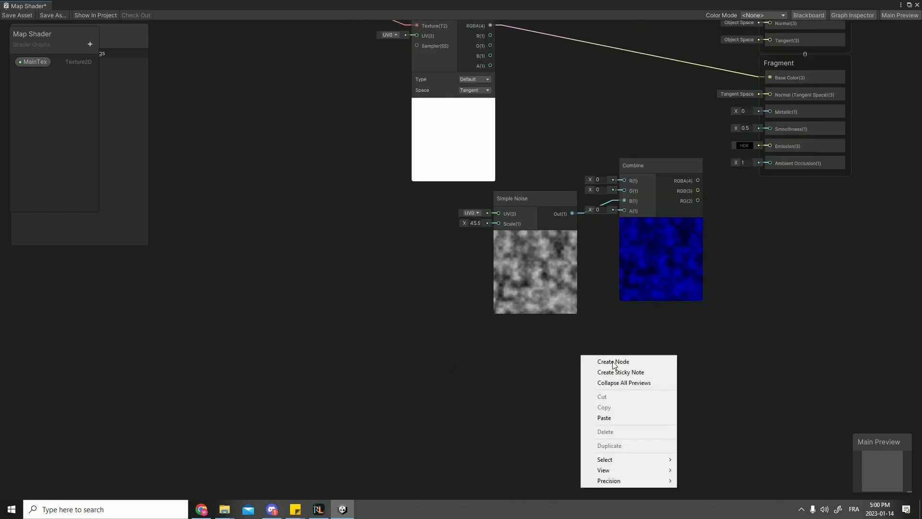
pyautogui.click(613, 361)
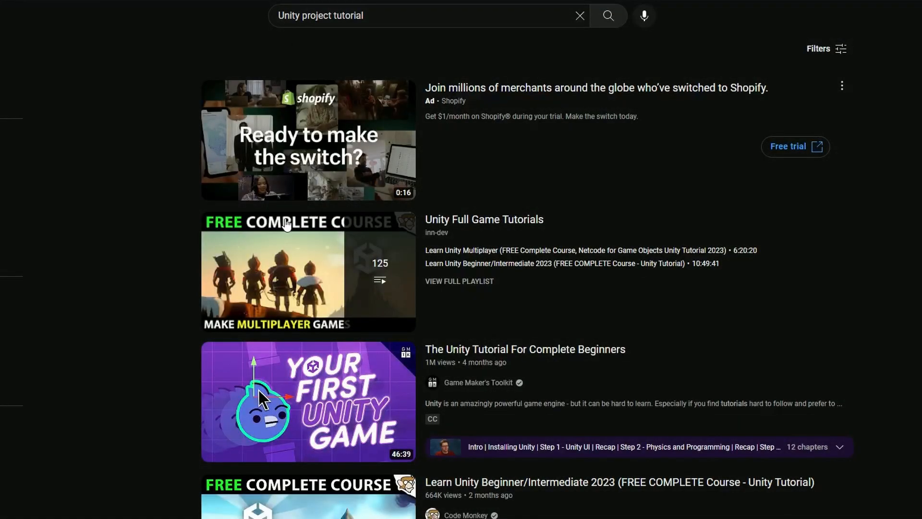
pyautogui.scroll(-3)
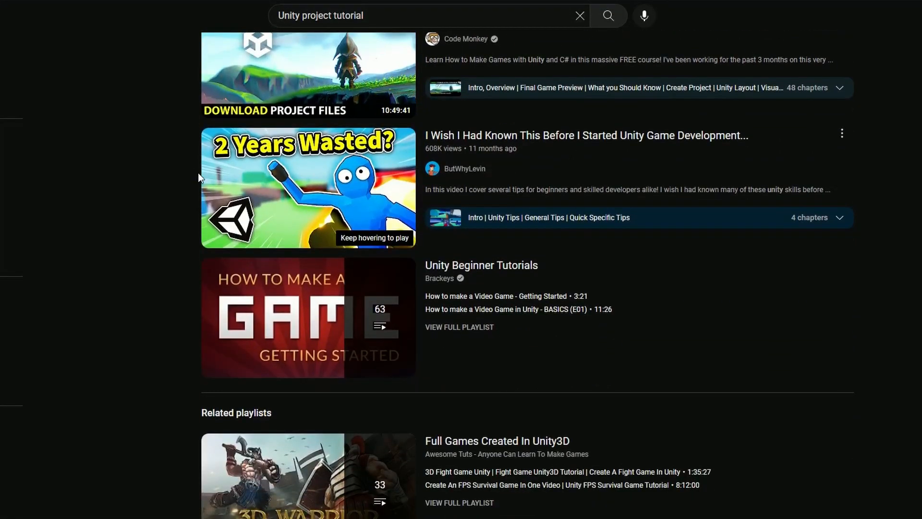
pyautogui.scroll(-3)
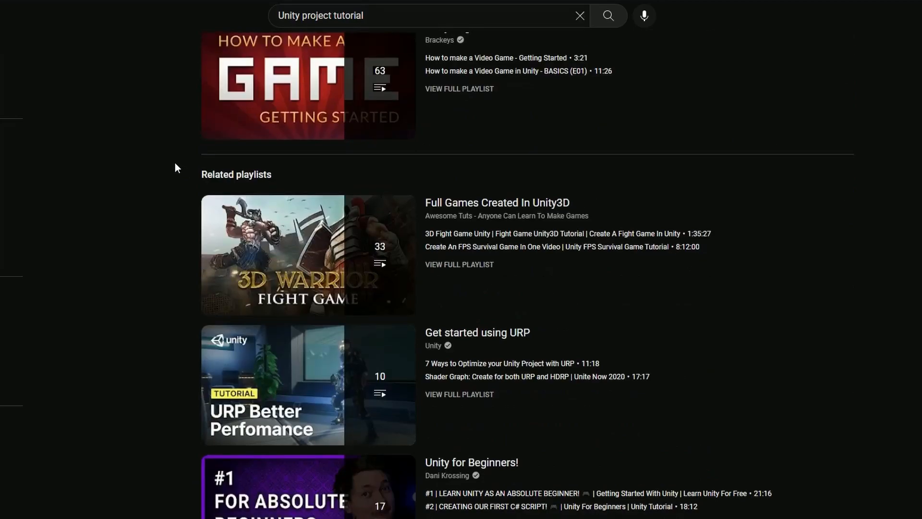
pyautogui.scroll(-3)
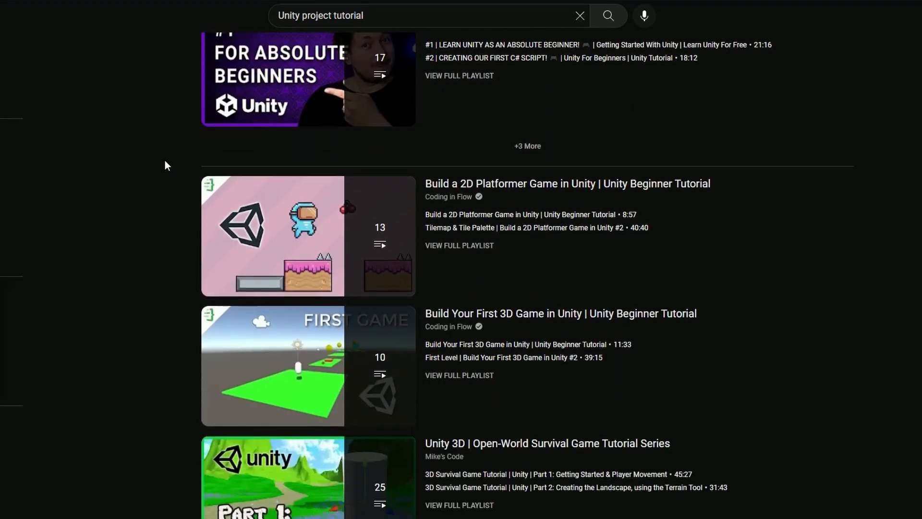
pyautogui.scroll(-3)
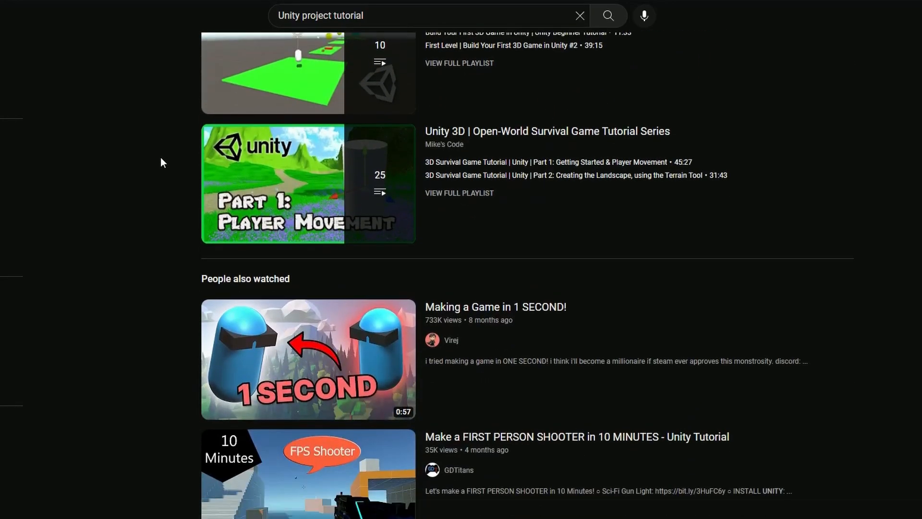
pyautogui.scroll(-3)
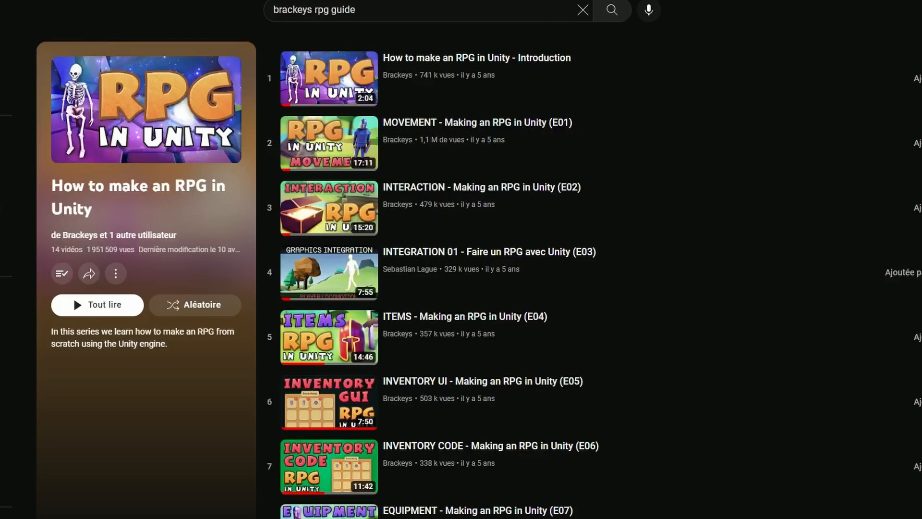
pyautogui.scroll(-3)
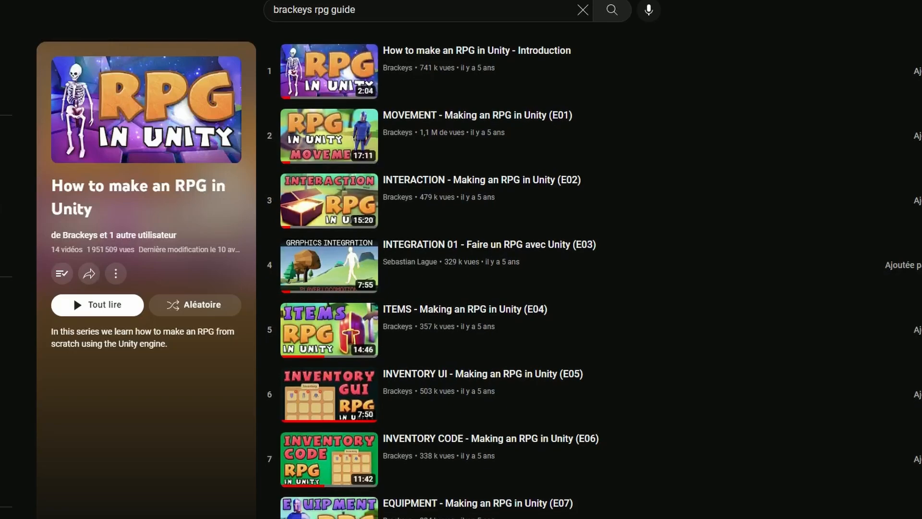
pyautogui.scroll(-3)
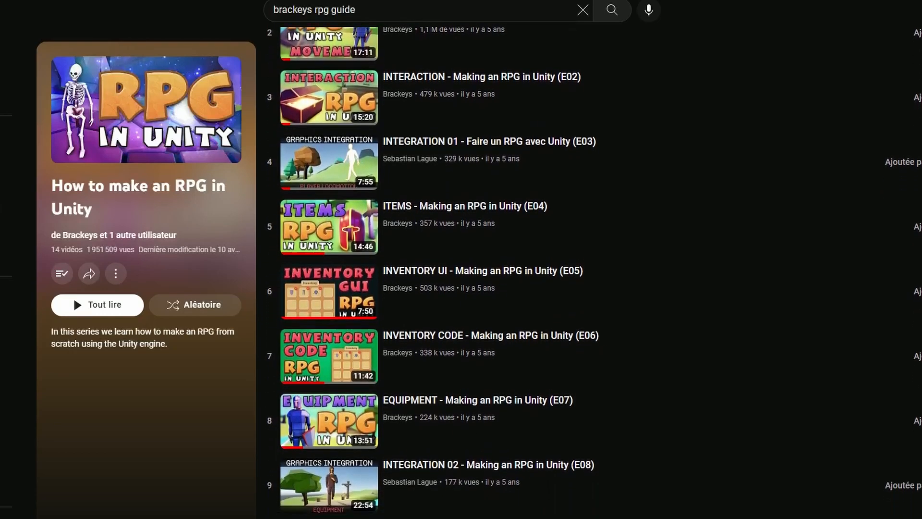
pyautogui.scroll(-3)
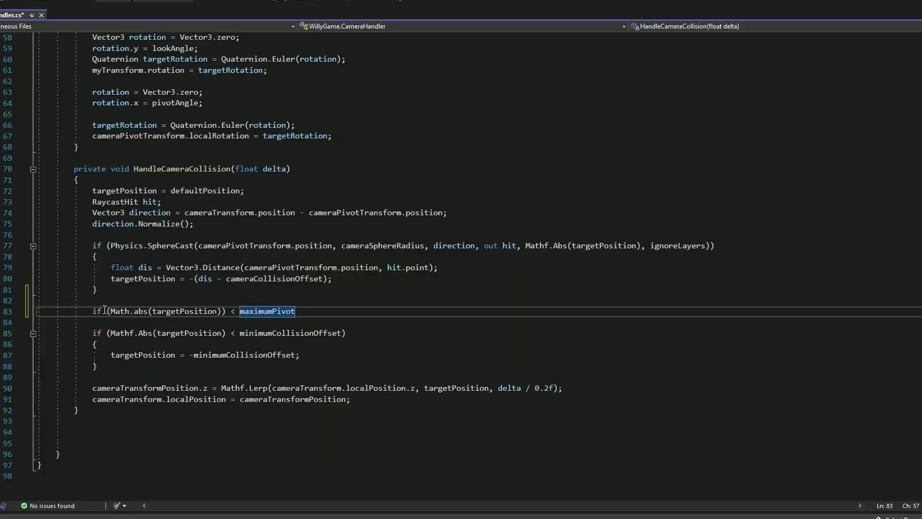
# Step: Add an empty brace block to the maximumPivot if-statement
pyautogui.write('{')
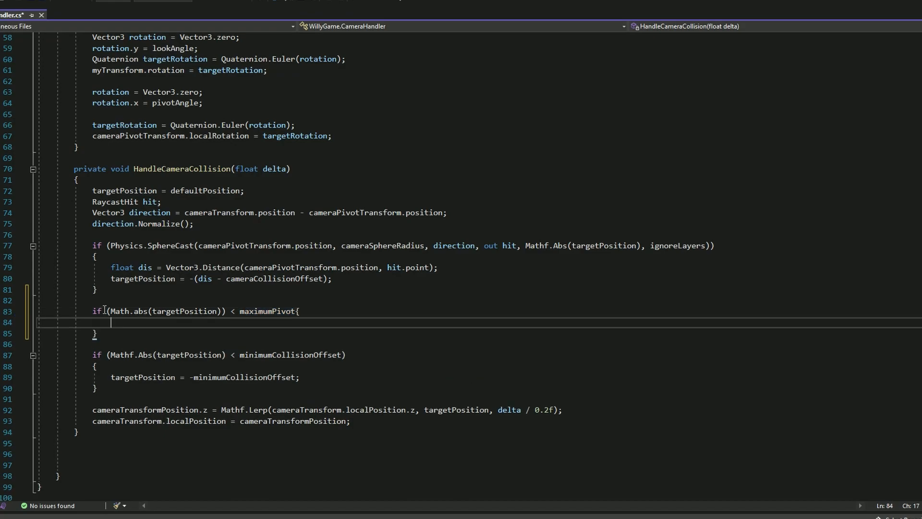
pyautogui.click(334, 312)
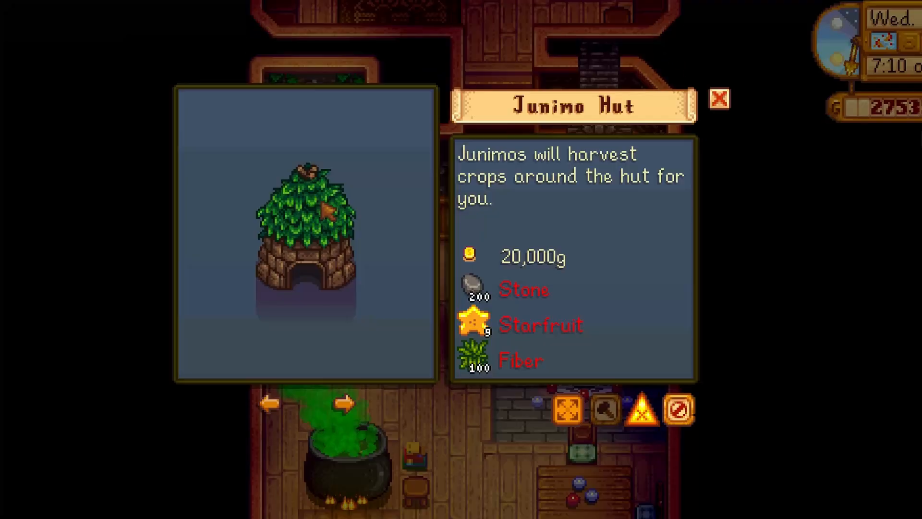
pyautogui.moveTo(582, 296)
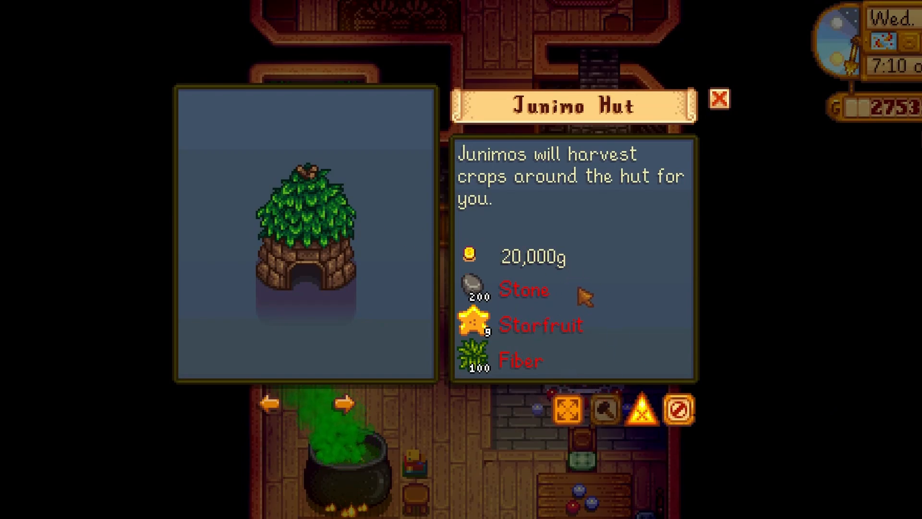
pyautogui.click(719, 99)
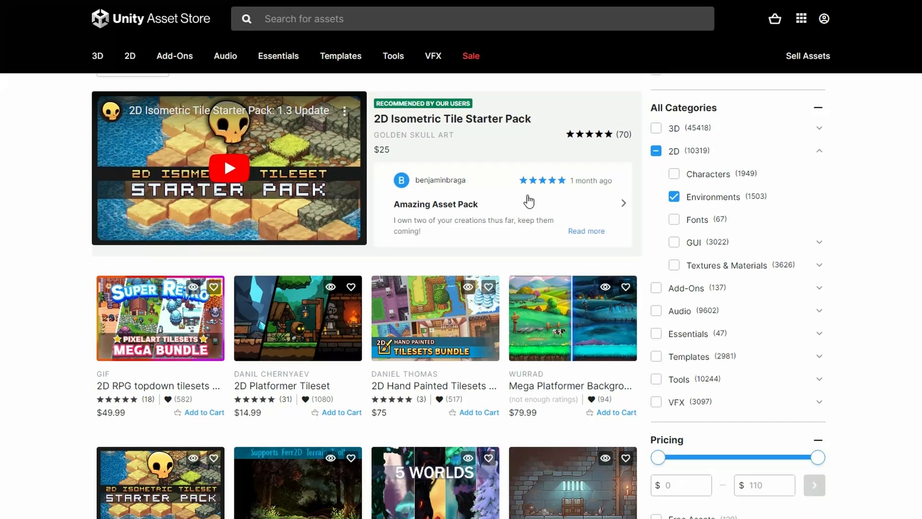
# Step: Scroll the 2D Environments results and open the free RPG Poly Pack - Lite listing
pyautogui.scroll(-3)
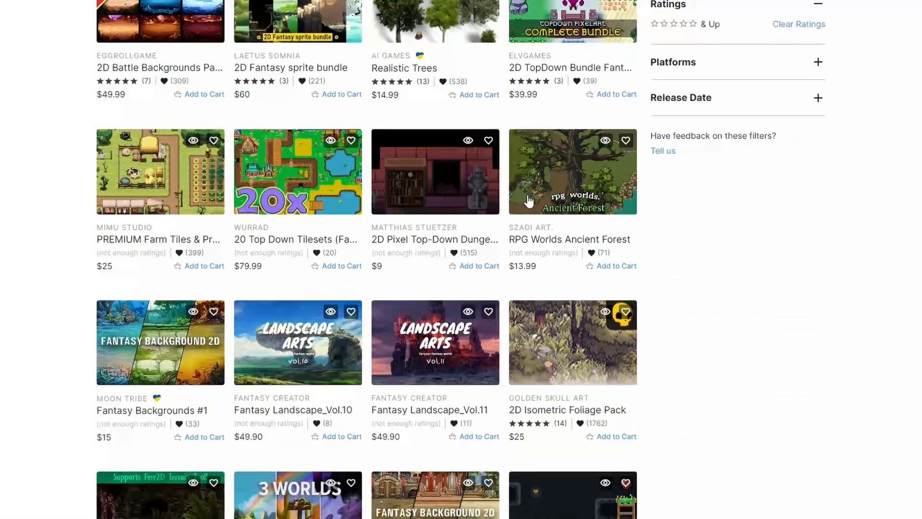
pyautogui.click(674, 316)
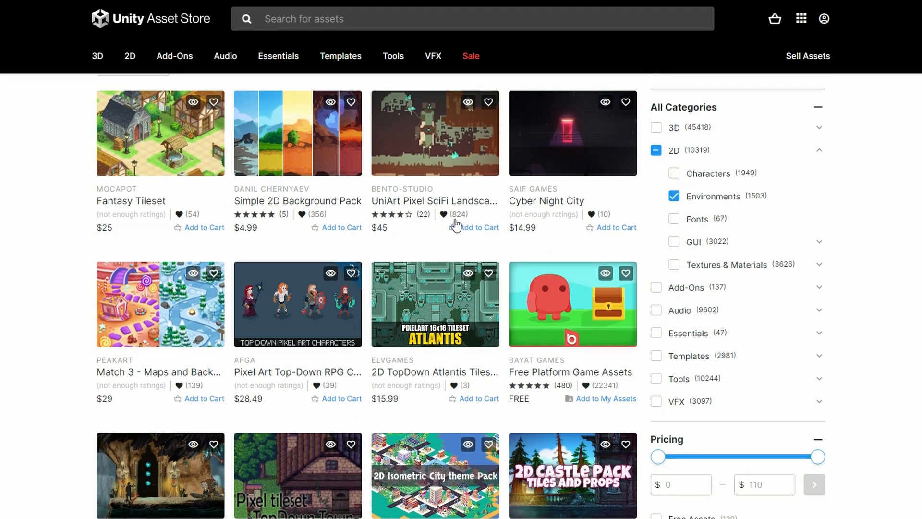
pyautogui.scroll(-3)
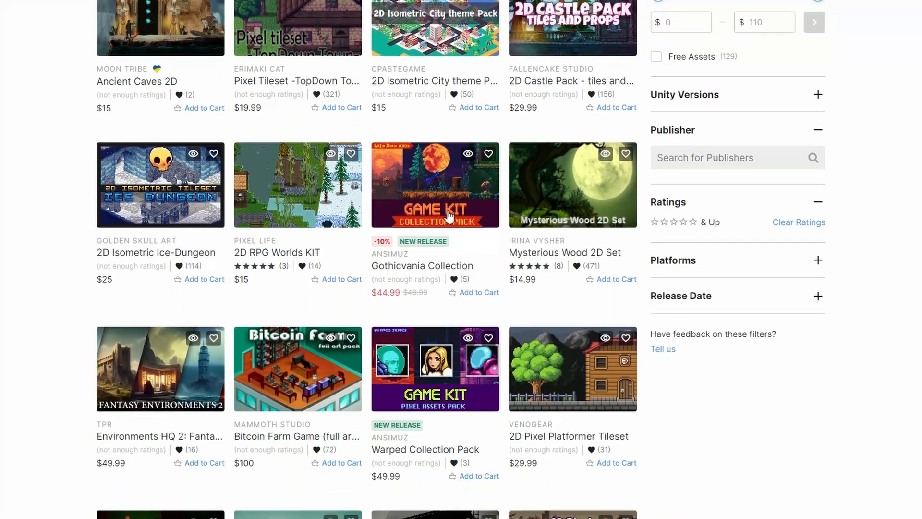
pyautogui.scroll(-3)
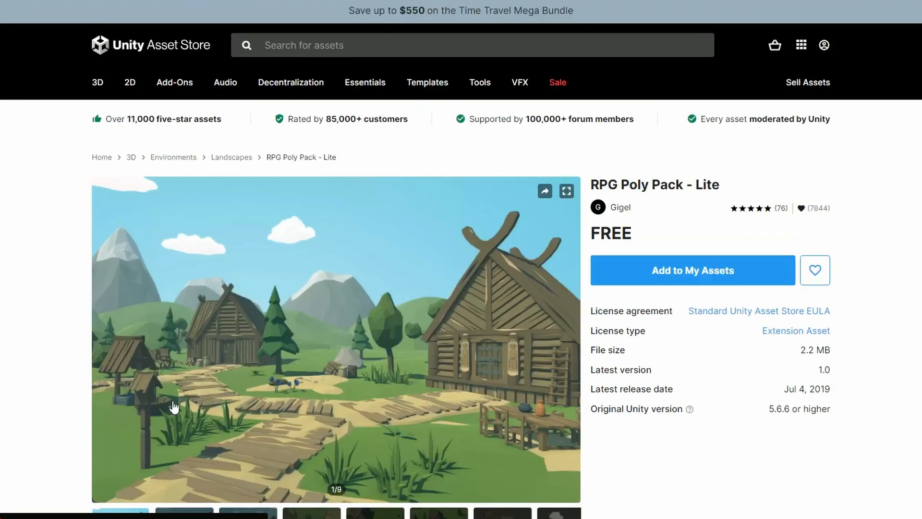
# Step: Advance through the RPG Poly Pack - Lite screenshots up to the village props image
pyautogui.scroll(-3)
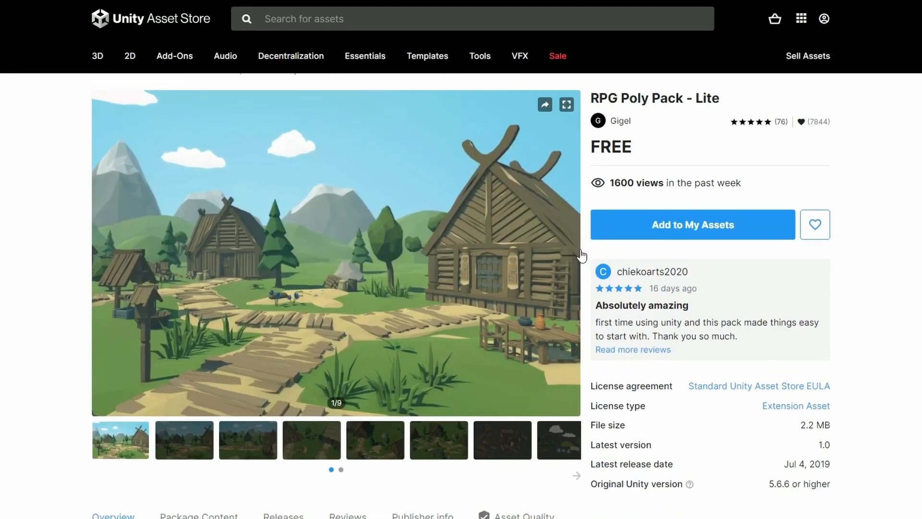
pyautogui.click(572, 253)
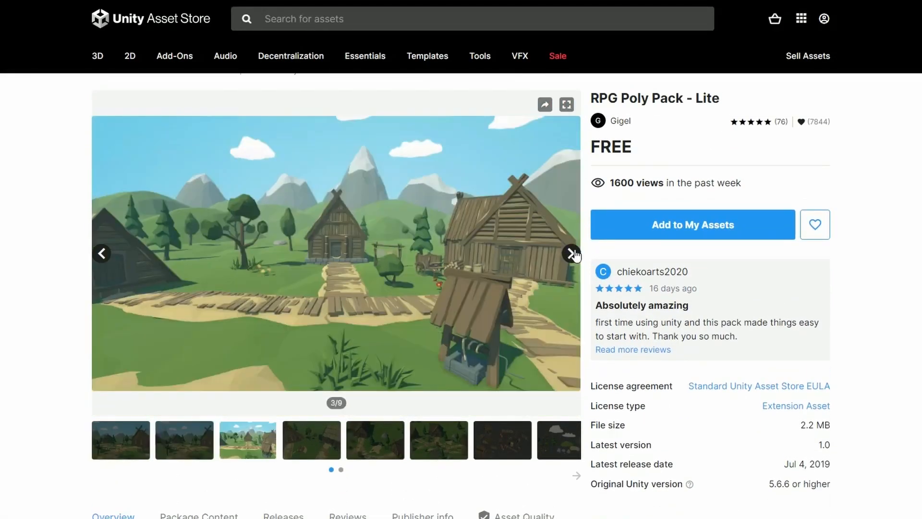
pyautogui.click(569, 252)
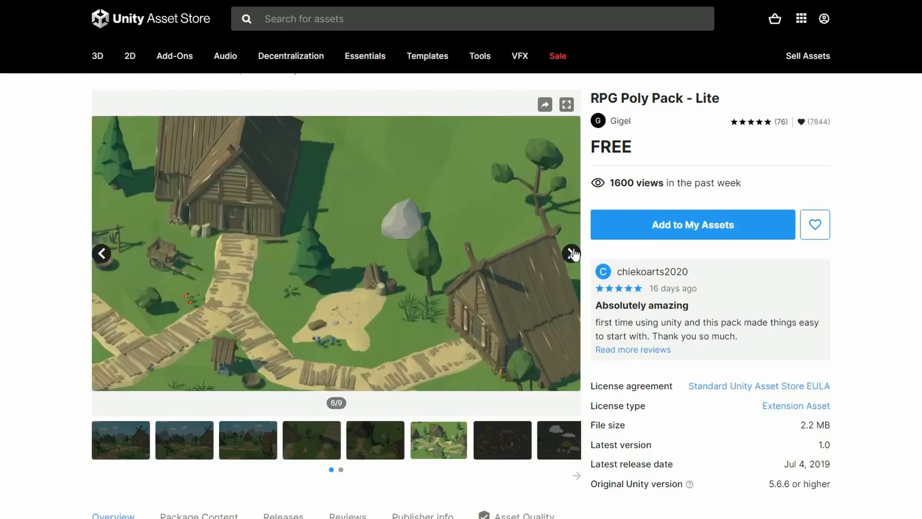
pyautogui.click(570, 253)
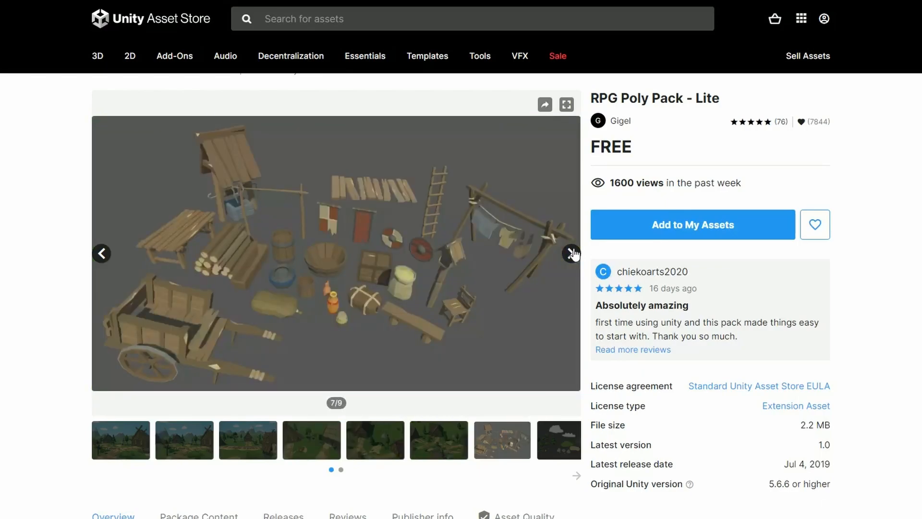
pyautogui.click(570, 253)
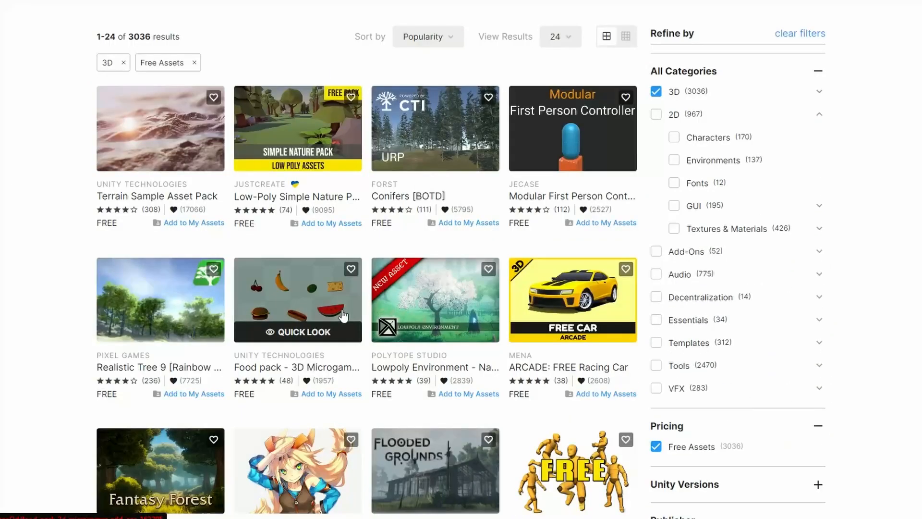
pyautogui.scroll(-3)
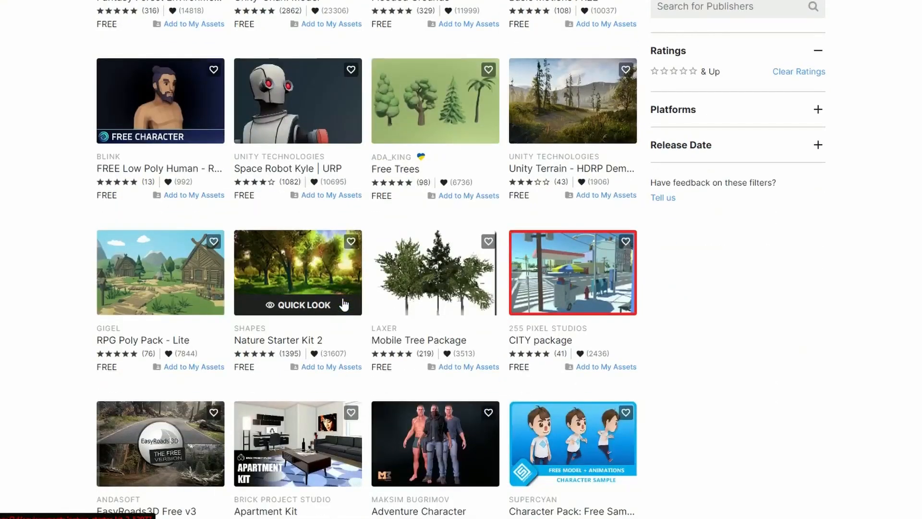
pyautogui.scroll(-3)
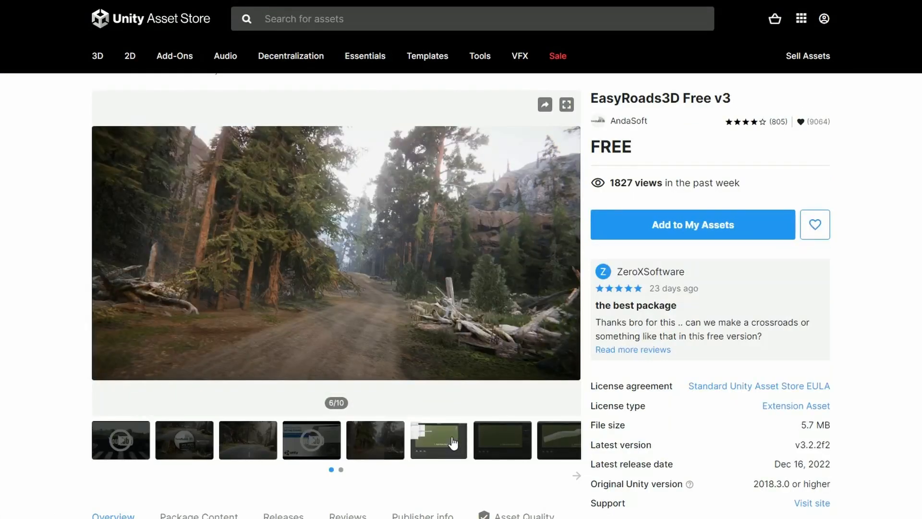
# Step: View later EasyRoads3D Free v3 screenshots, reaching the add-a-road-object tutorial image
pyautogui.click(502, 439)
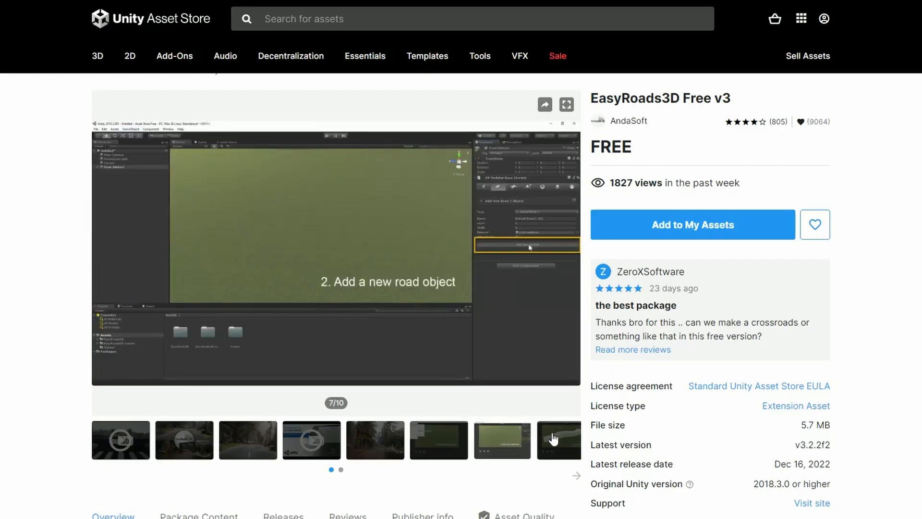
pyautogui.click(247, 439)
pyautogui.write('Basic camera controller for 2d')
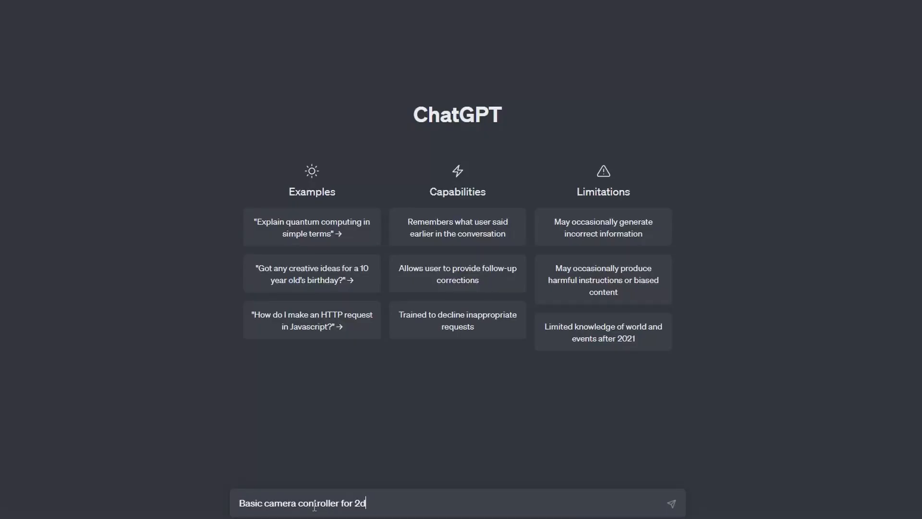
# Step: Send 'Basic camera controller for 2d game in unity' and scroll the generated CameraController script
pyautogui.click(670, 502)
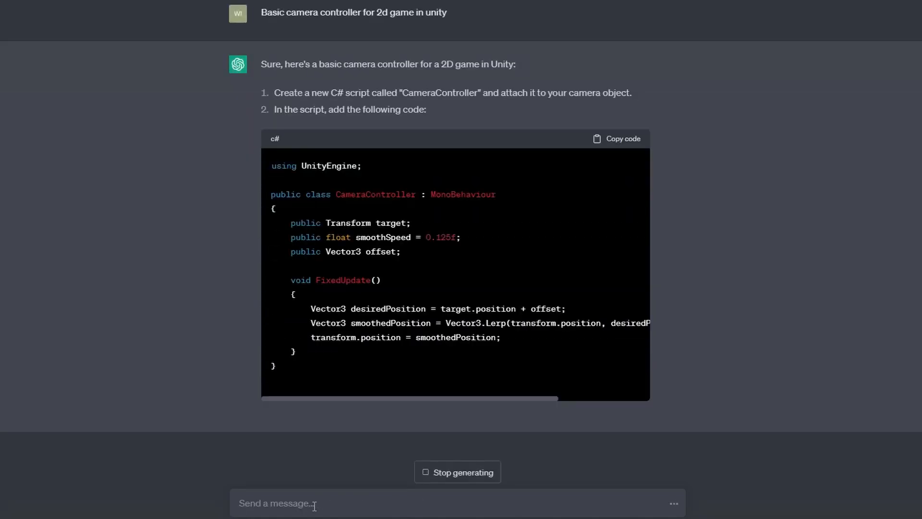
pyautogui.scroll(-3)
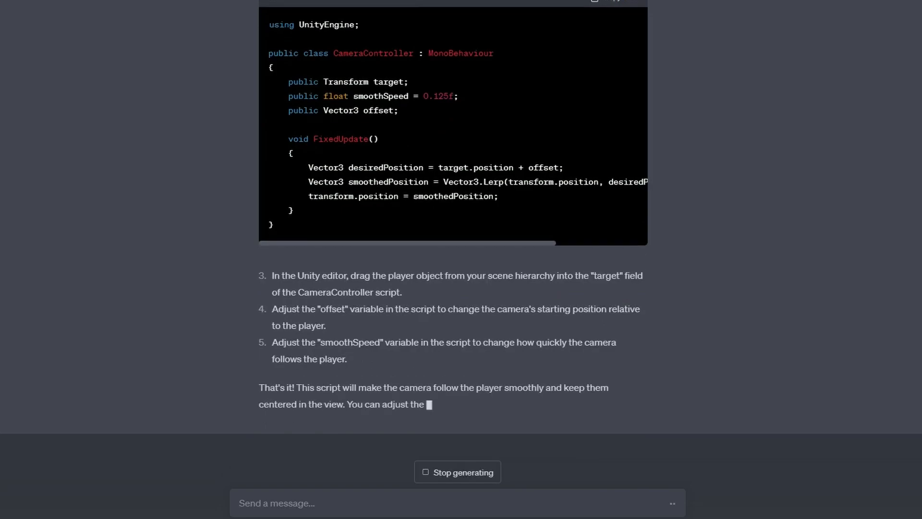